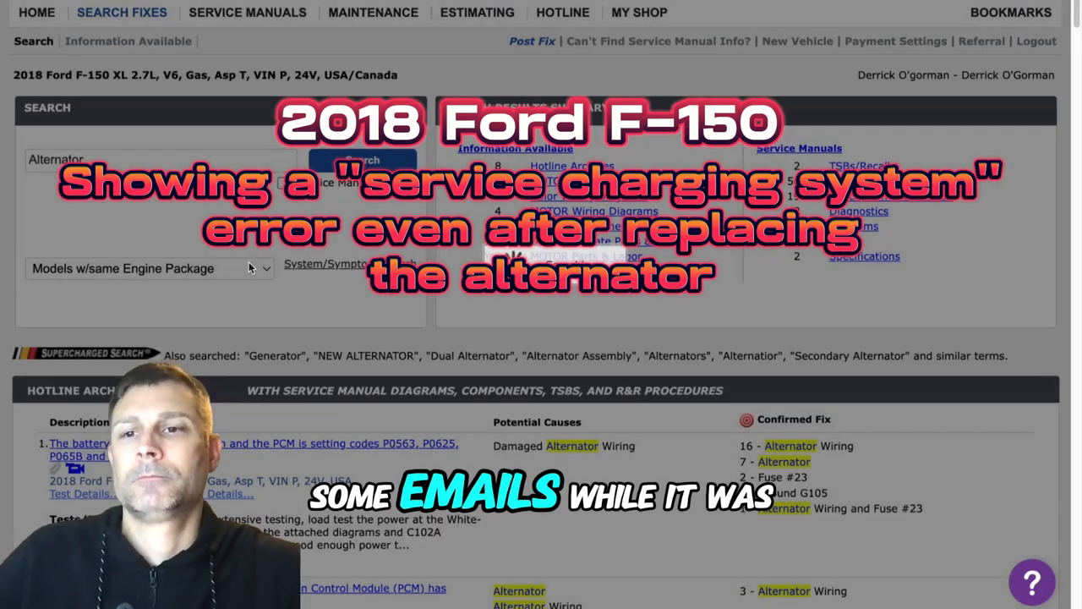
Filter the Alternator results to 'This Exact Vehicle +/- 2 Years' and review the Hotline Archive fixes.
{"action": "scroll", "scroll_direction": "down", "scroll_amount": 3}
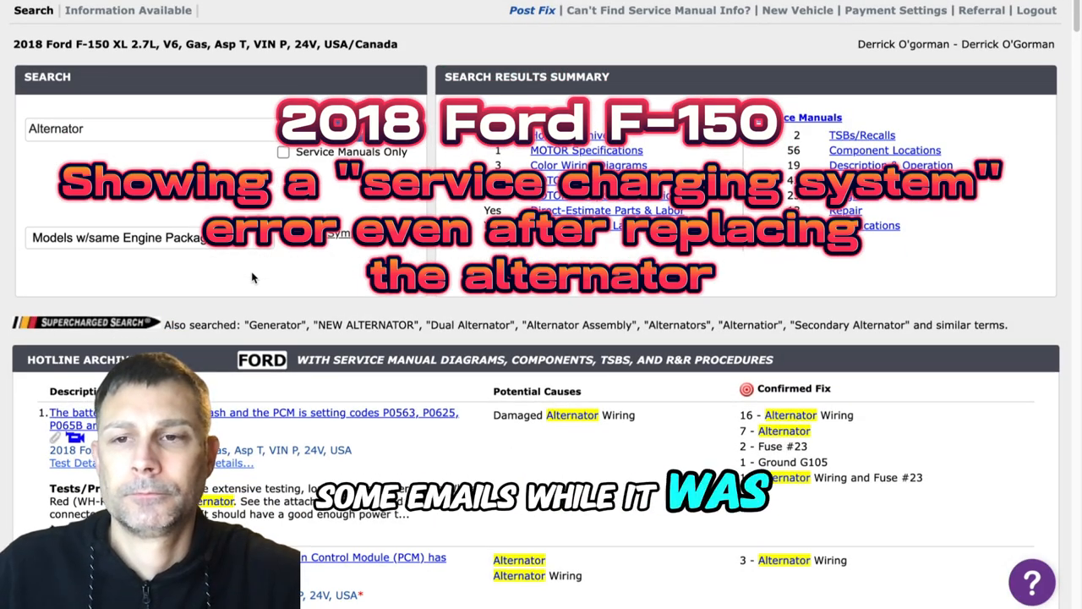
{"action": "left_click", "coordinate": [148, 238]}
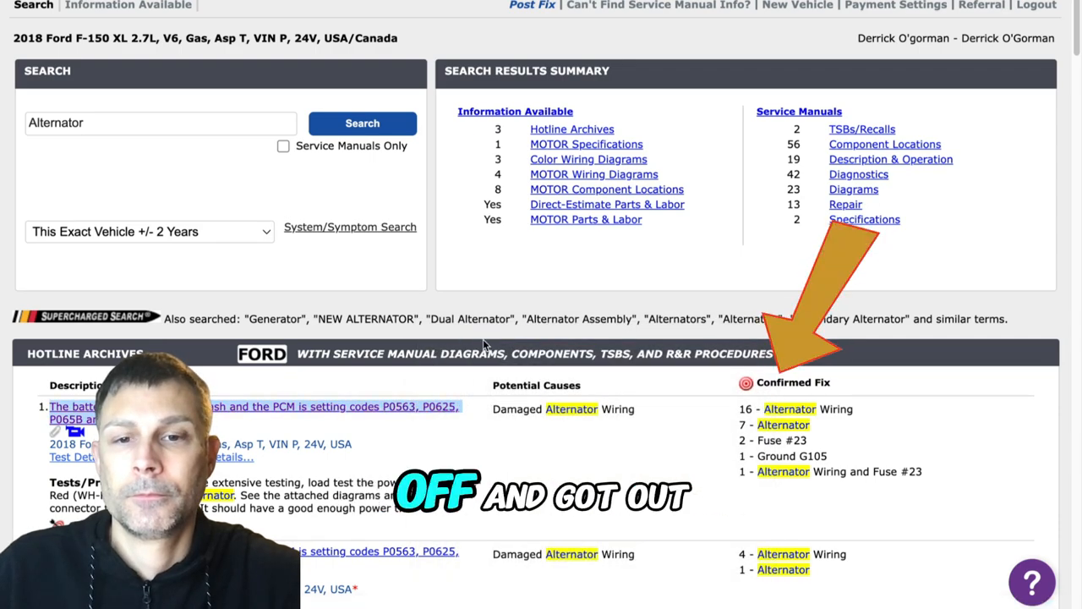
{"action": "scroll", "scroll_direction": "down", "scroll_amount": 3}
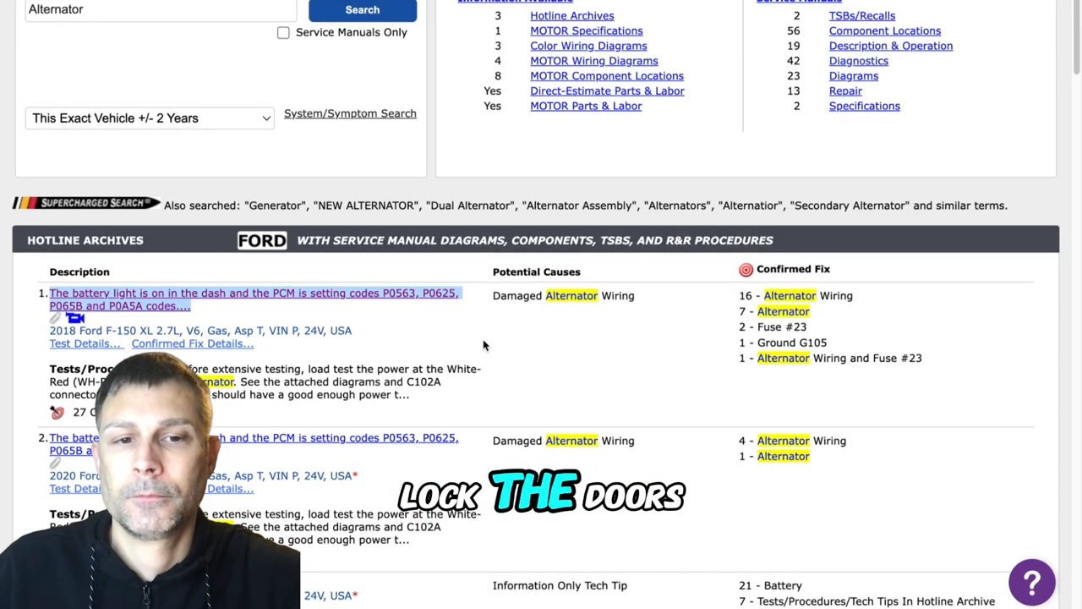
{"action": "scroll", "scroll_direction": "down", "scroll_amount": 3}
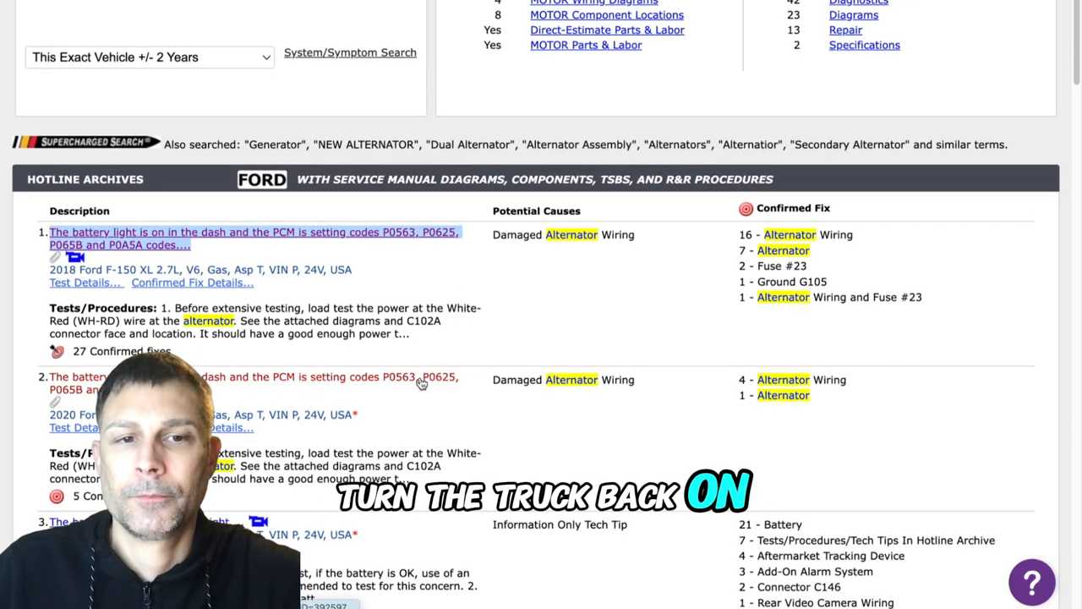
{"action": "scroll", "scroll_direction": "down", "scroll_amount": 3}
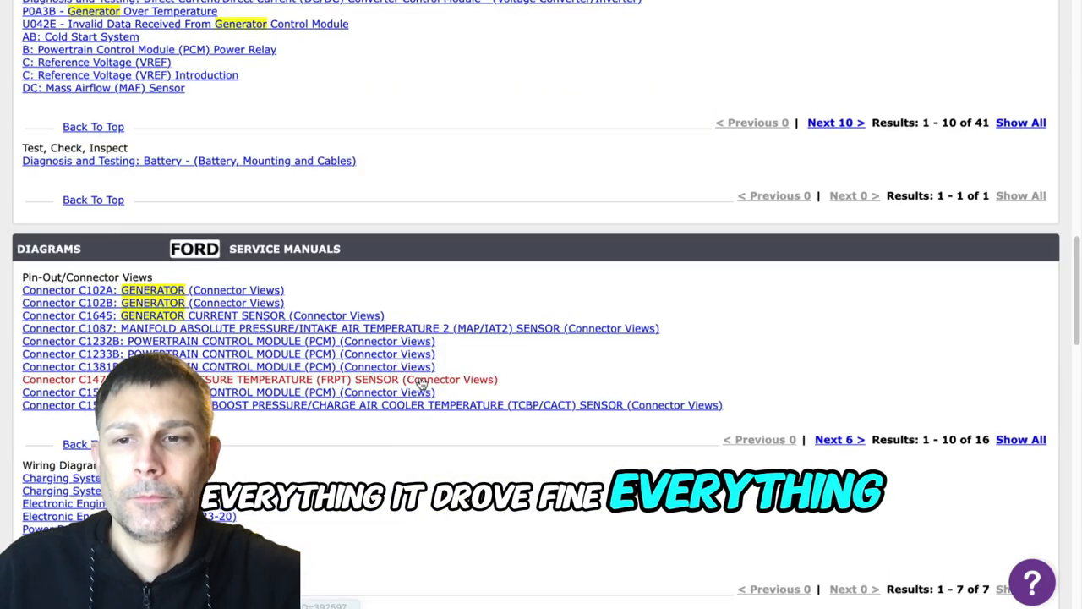
Scroll past Diagrams and Motor Wiring Diagrams to Diagram 13's generator current sensor circuit.
{"action": "scroll", "scroll_direction": "down", "scroll_amount": 3}
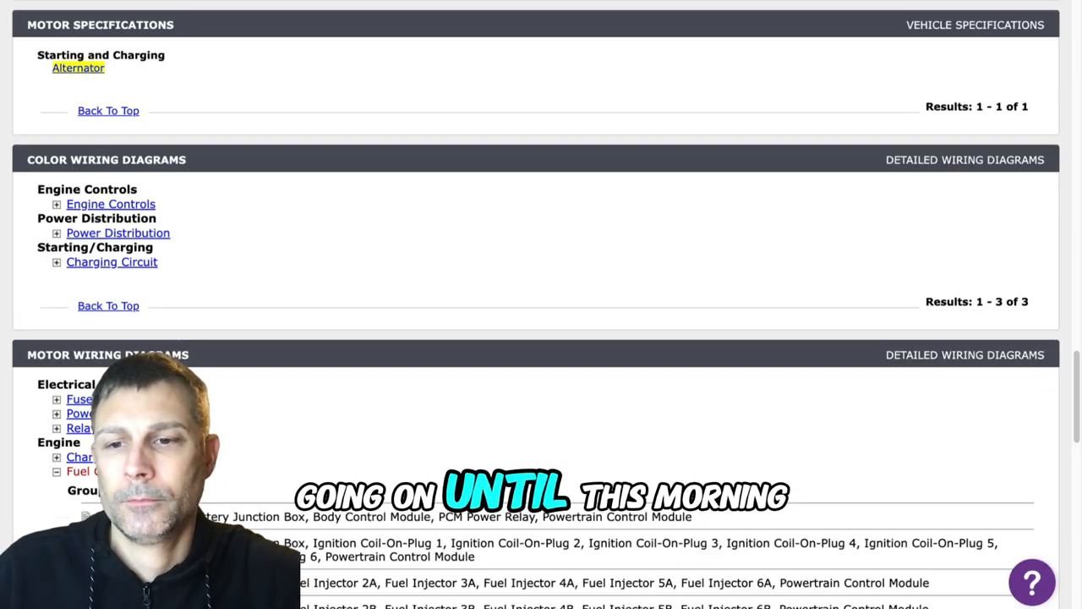
{"action": "scroll", "scroll_direction": "down", "scroll_amount": 3}
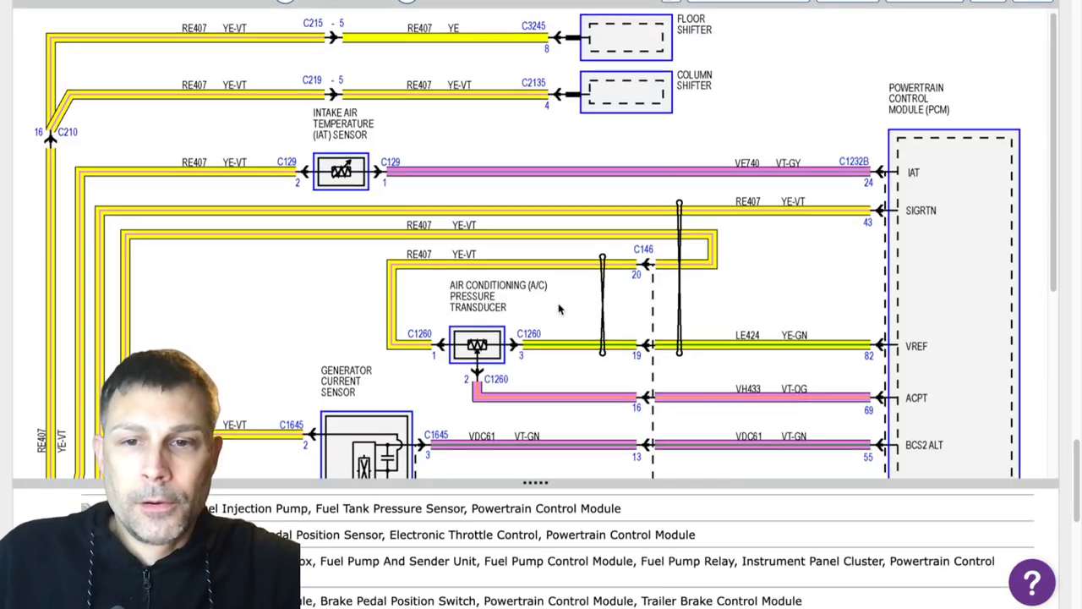
{"action": "scroll", "scroll_direction": "down", "scroll_amount": 3}
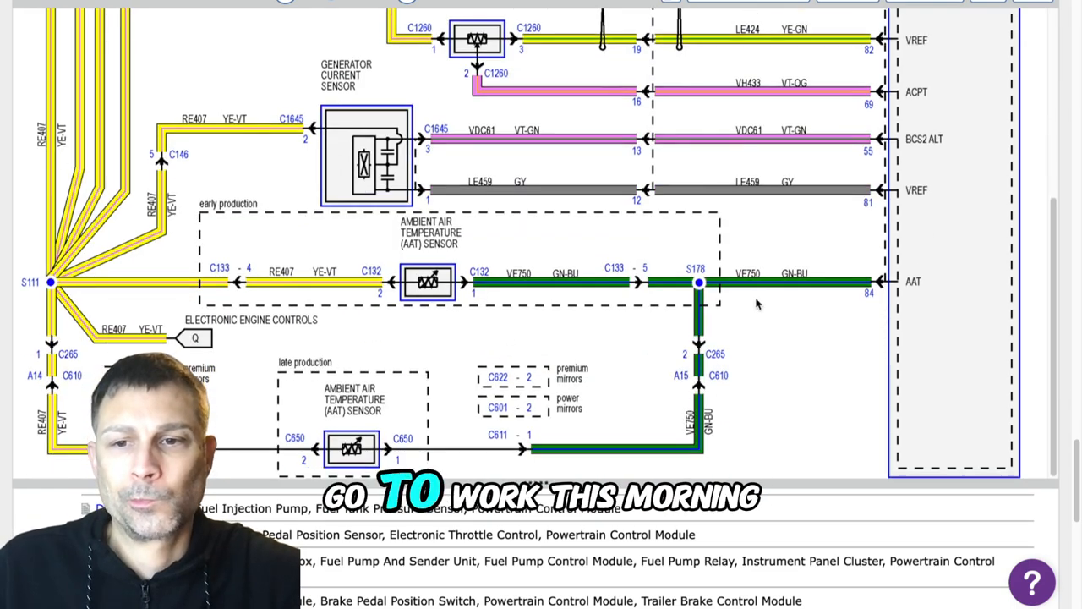
{"action": "scroll", "scroll_direction": "down", "scroll_amount": 3}
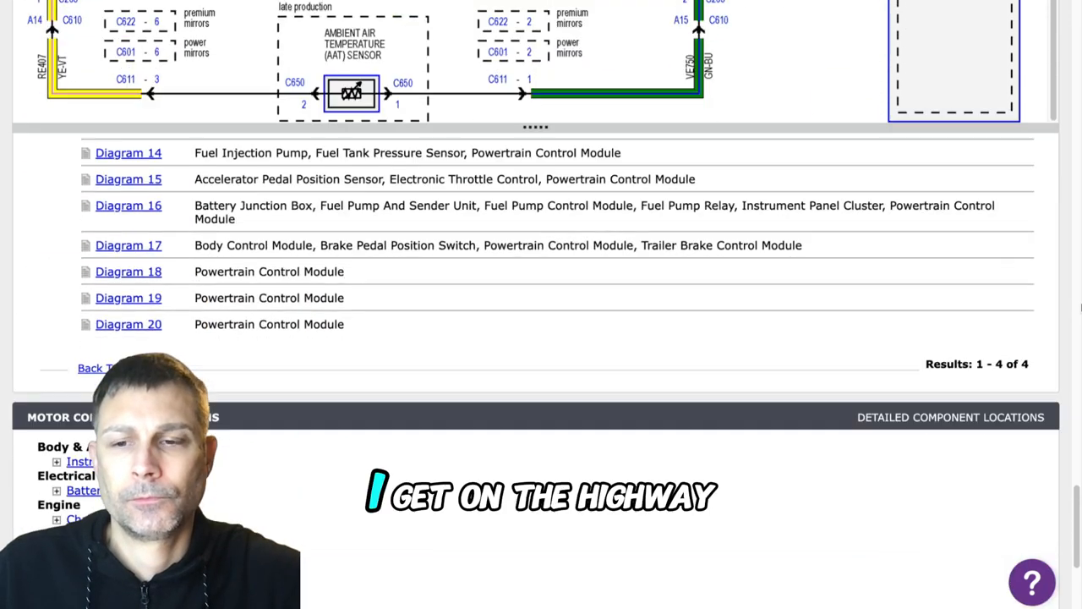
{"action": "scroll", "scroll_direction": "down", "scroll_amount": 3}
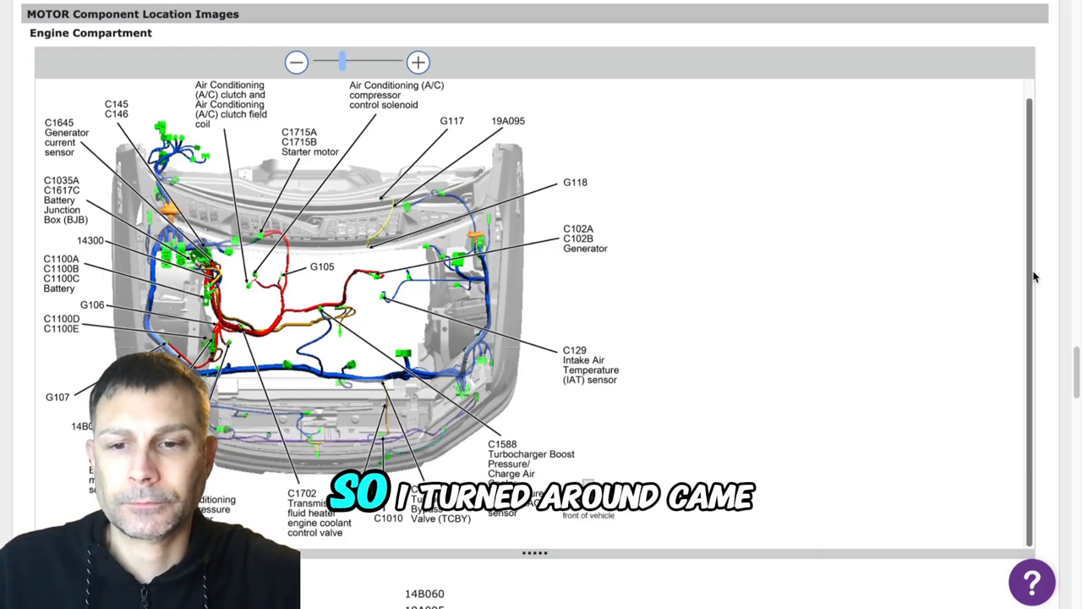
Scroll past the engine compartment and battery junction box images to Body Components.
{"action": "scroll", "scroll_direction": "down", "scroll_amount": 3}
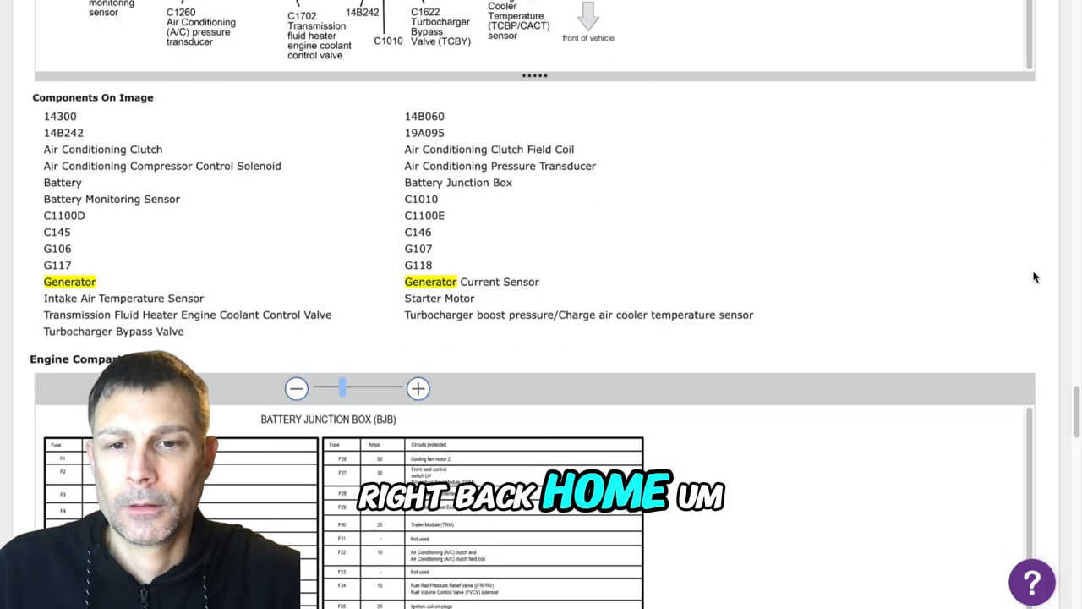
{"action": "scroll", "scroll_direction": "down", "scroll_amount": 3}
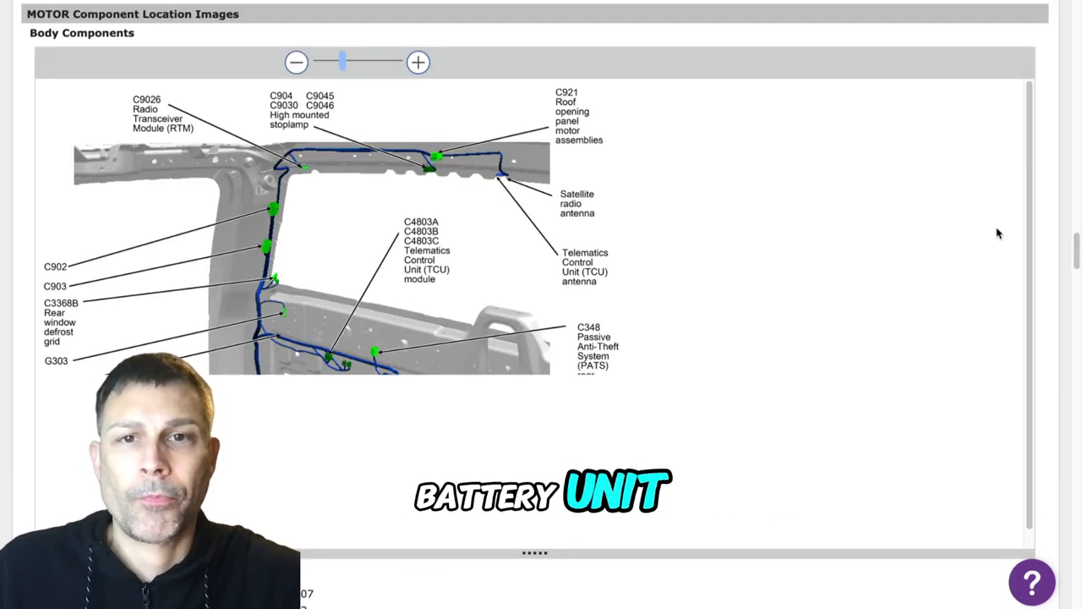
{"action": "scroll", "scroll_direction": "down", "scroll_amount": 3}
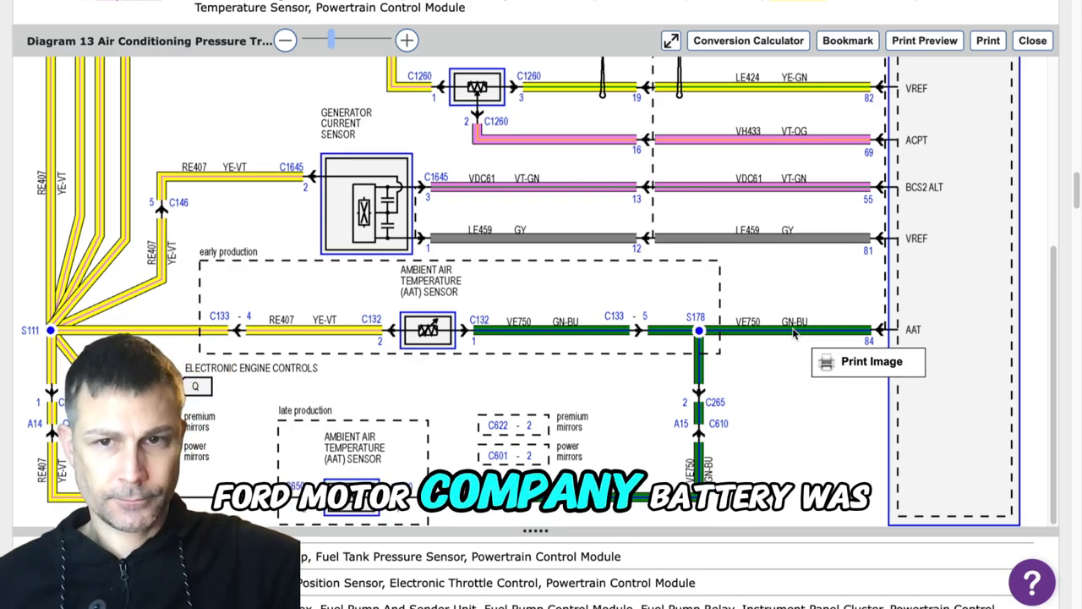
Scroll through the 2018 Charging System Diagram Pg 1 until the Pg 2 header appears.
{"action": "scroll", "scroll_direction": "down", "scroll_amount": 3}
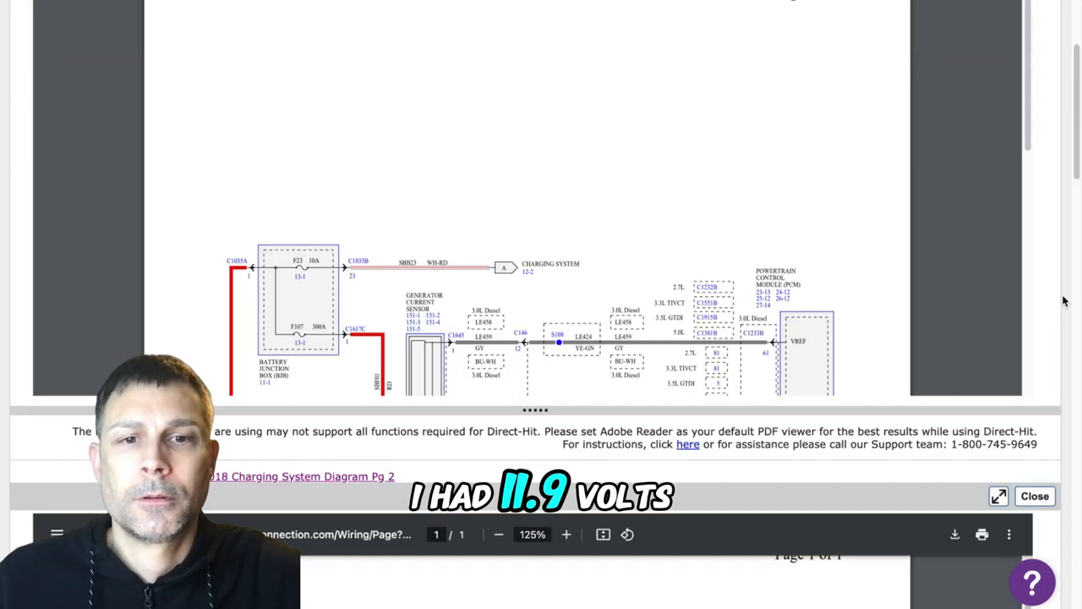
{"action": "scroll", "scroll_direction": "down", "scroll_amount": 3}
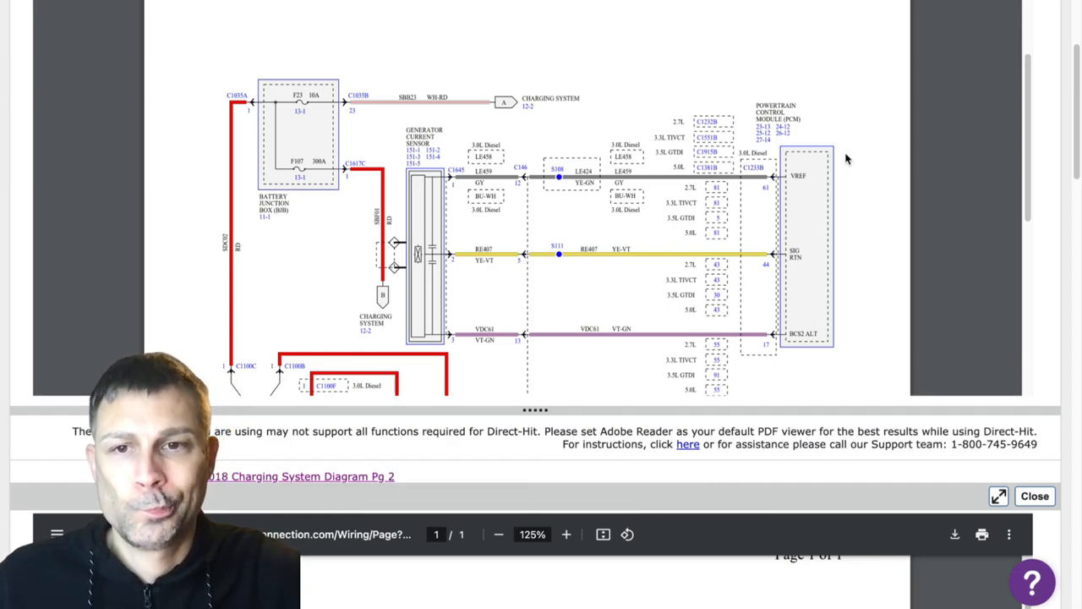
{"action": "scroll", "scroll_direction": "down", "scroll_amount": 3}
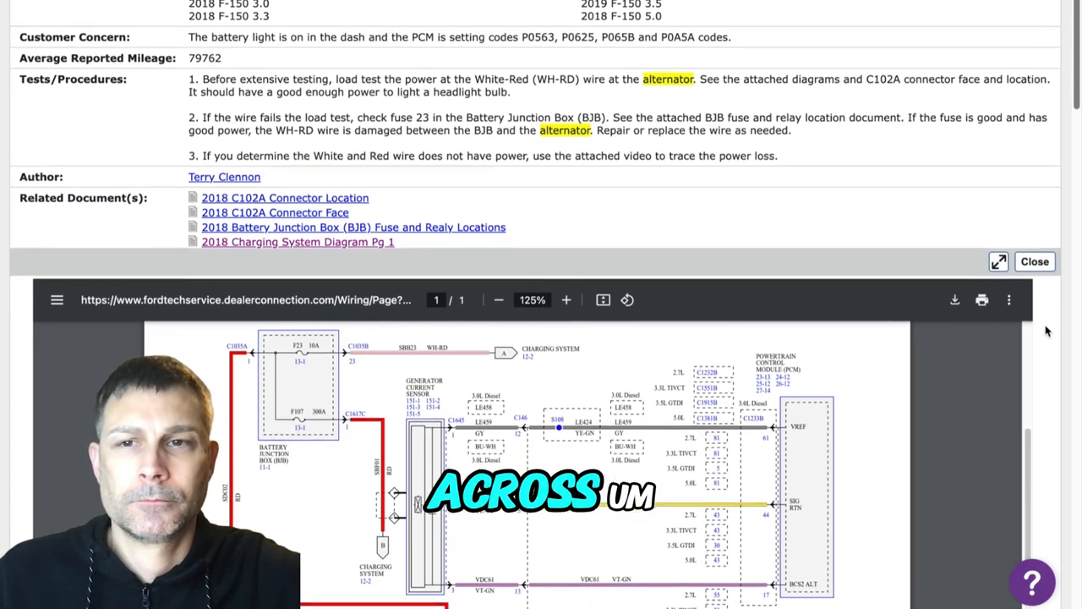
{"action": "scroll", "scroll_direction": "down", "scroll_amount": 3}
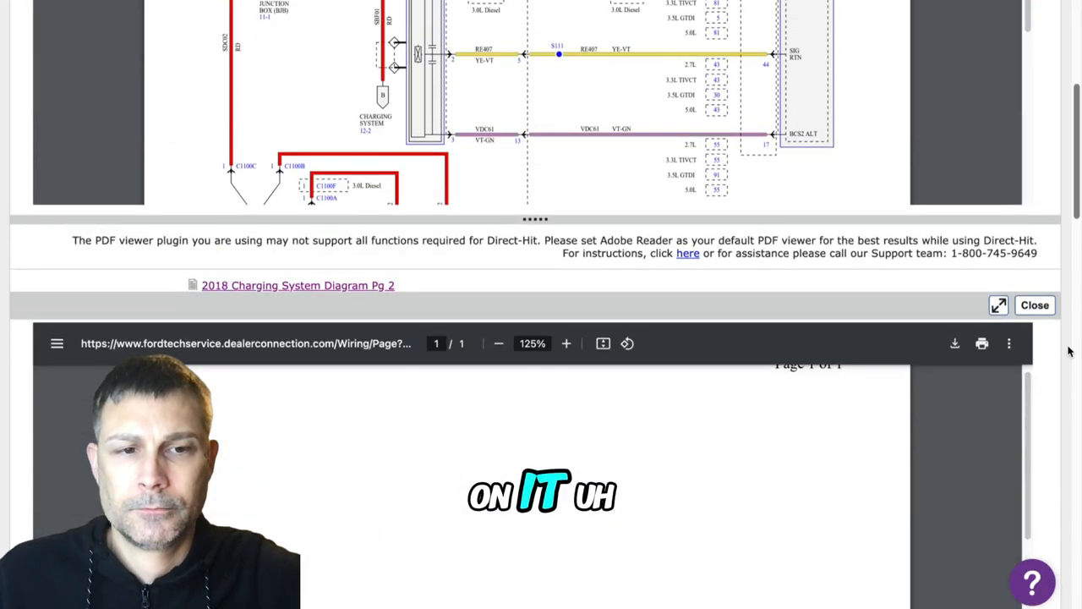
Click in the page to return toward the Tests/Procedures section above Diagram Pg 1.
{"action": "left_click", "coordinate": [1035, 306]}
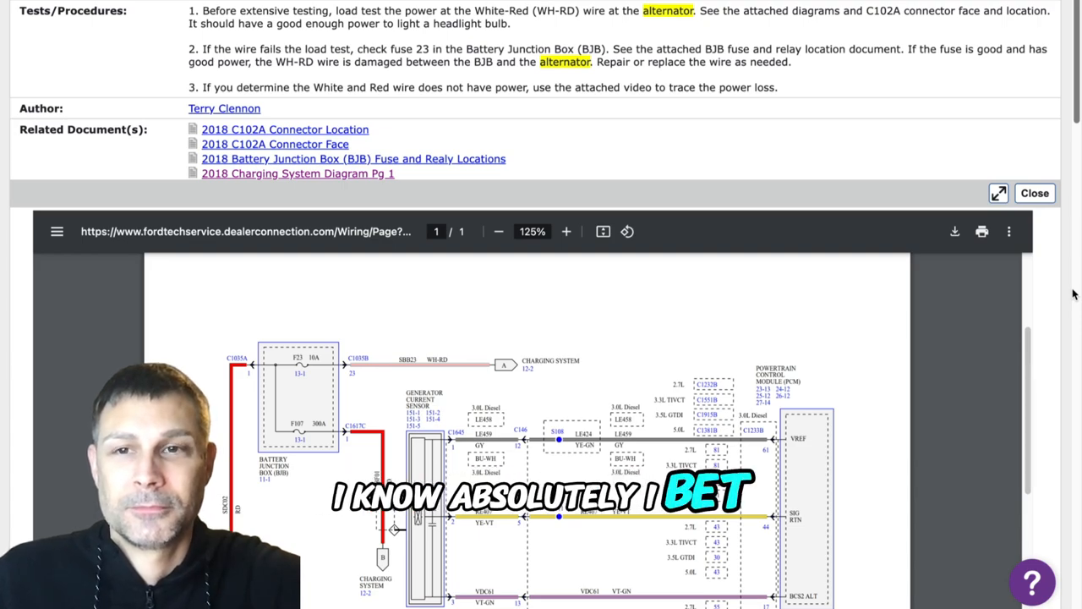
{"action": "scroll", "scroll_direction": "down", "scroll_amount": 3}
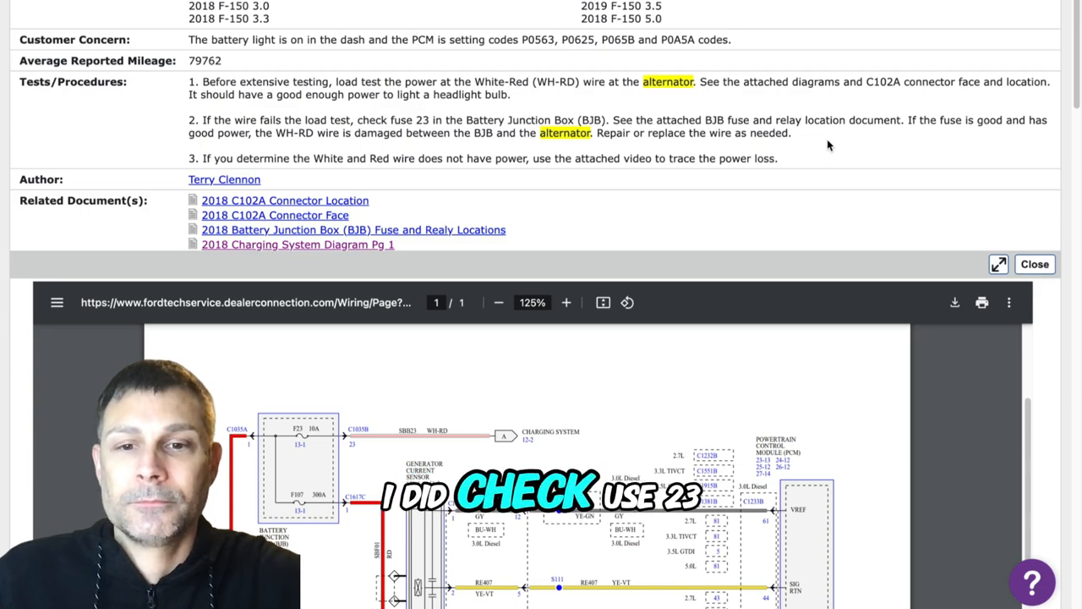
{"action": "mouse_move", "coordinate": [1056, 200]}
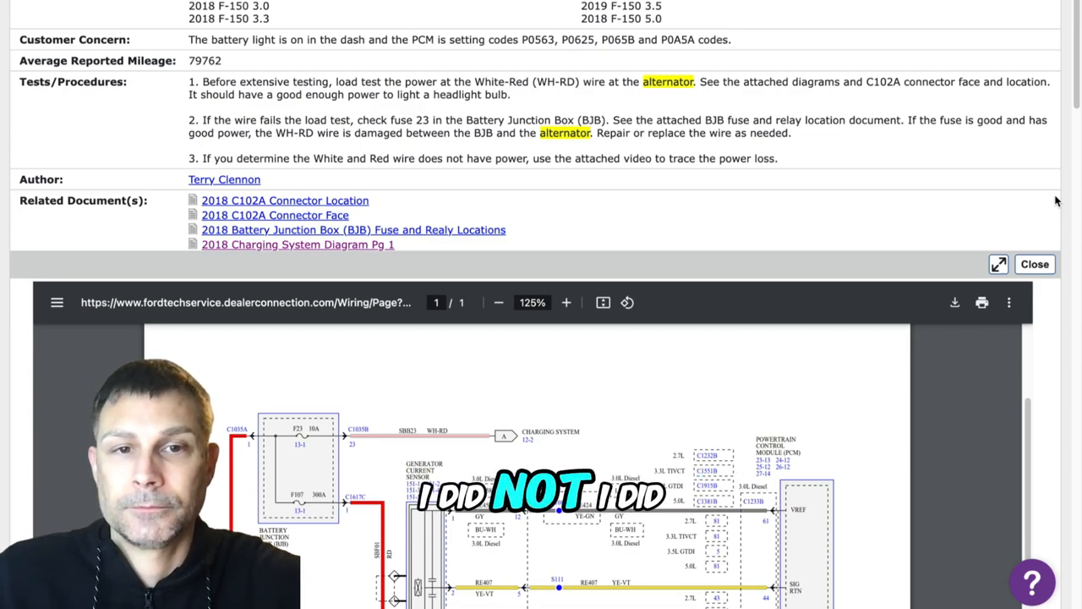
{"action": "scroll", "scroll_direction": "down", "scroll_amount": 3}
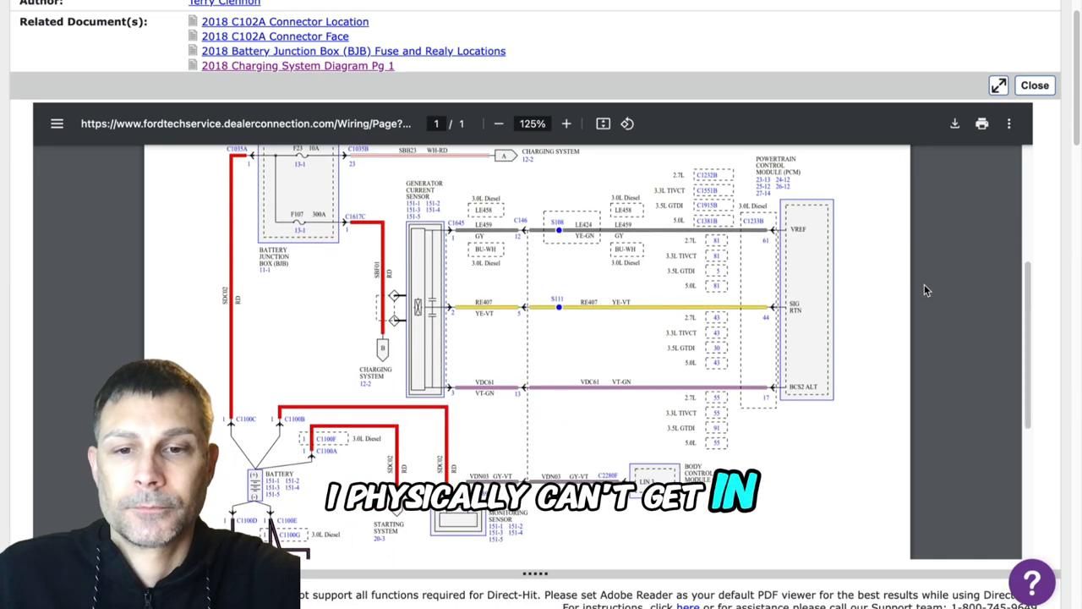
{"action": "scroll", "scroll_direction": "down", "scroll_amount": 3}
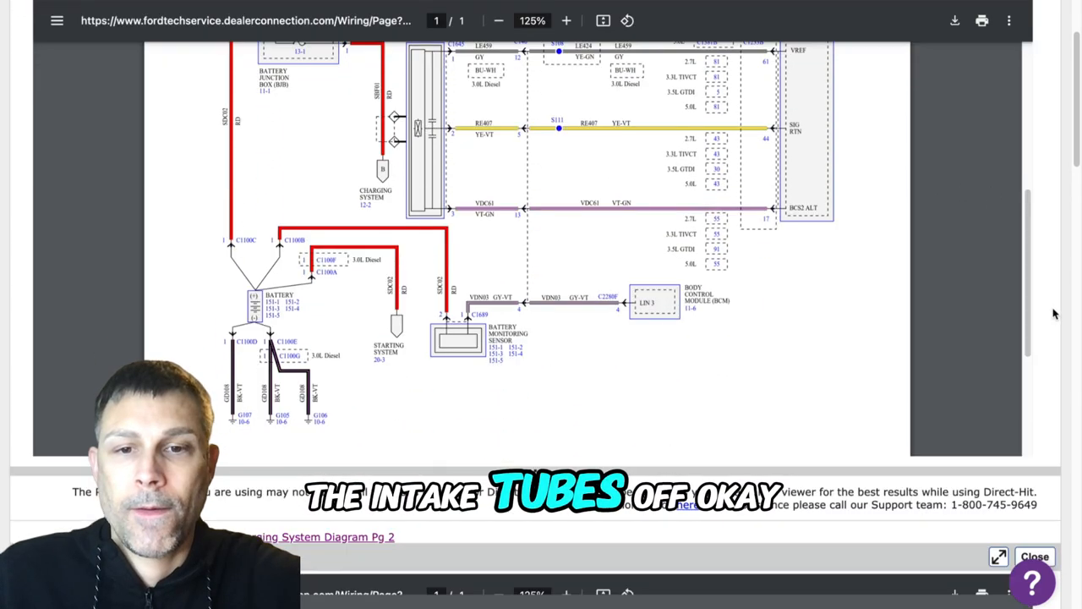
{"action": "scroll", "scroll_direction": "down", "scroll_amount": 3}
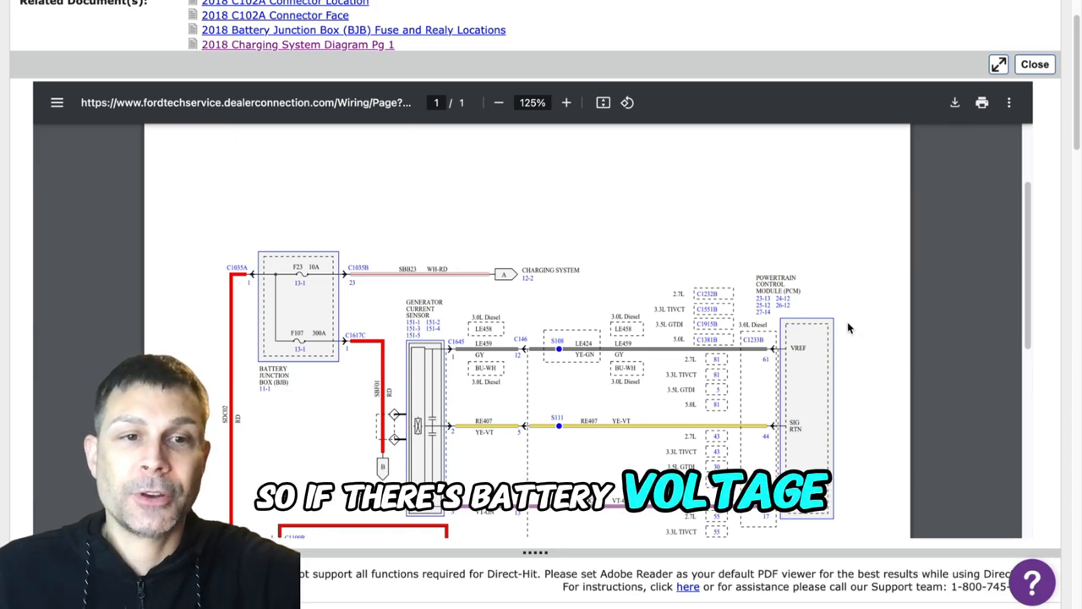
View Charging System Diagram Pg 2 with the generator's White-Red and Blue-Orange PCM circuits.
{"action": "scroll", "scroll_direction": "down", "scroll_amount": 3}
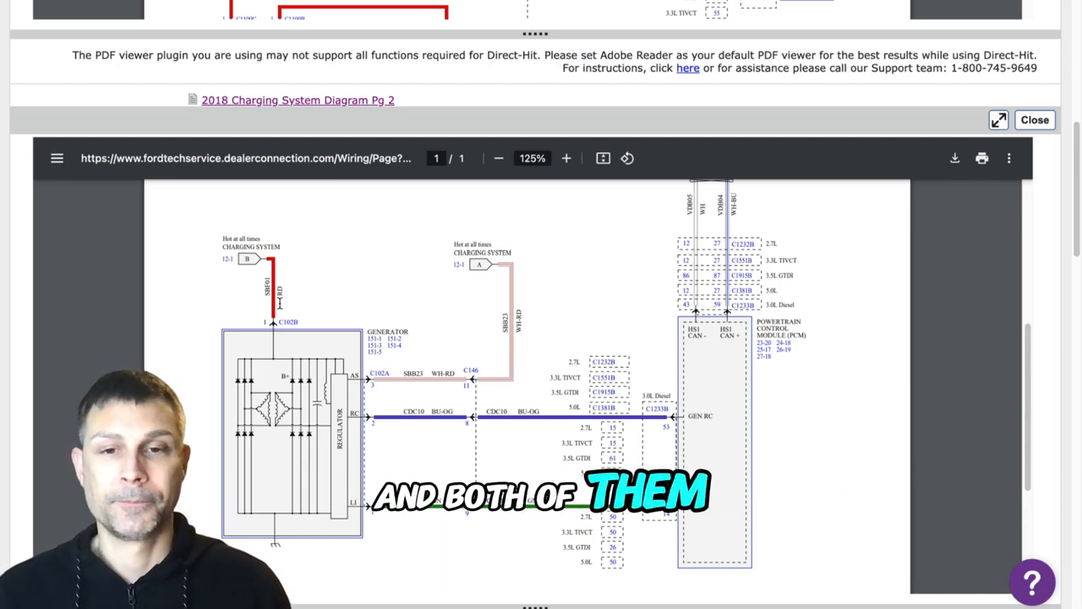
Close the charging diagram viewer and scroll down to Engine Controls Diagram 1's PCM wiring.
{"action": "left_click", "coordinate": [1035, 119]}
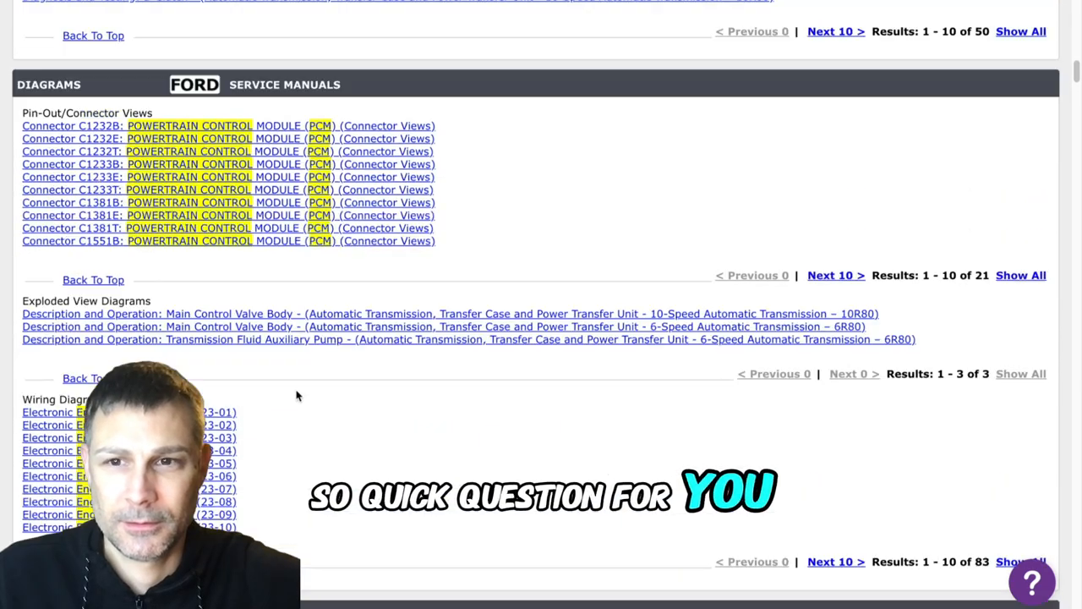
{"action": "scroll", "scroll_direction": "down", "scroll_amount": 3}
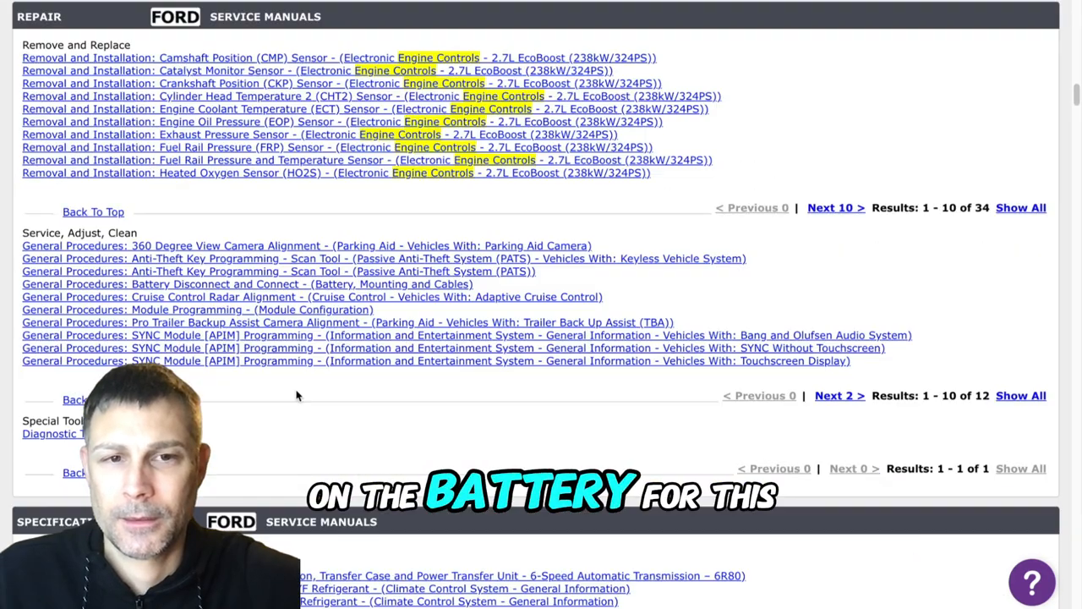
{"action": "scroll", "scroll_direction": "down", "scroll_amount": 3}
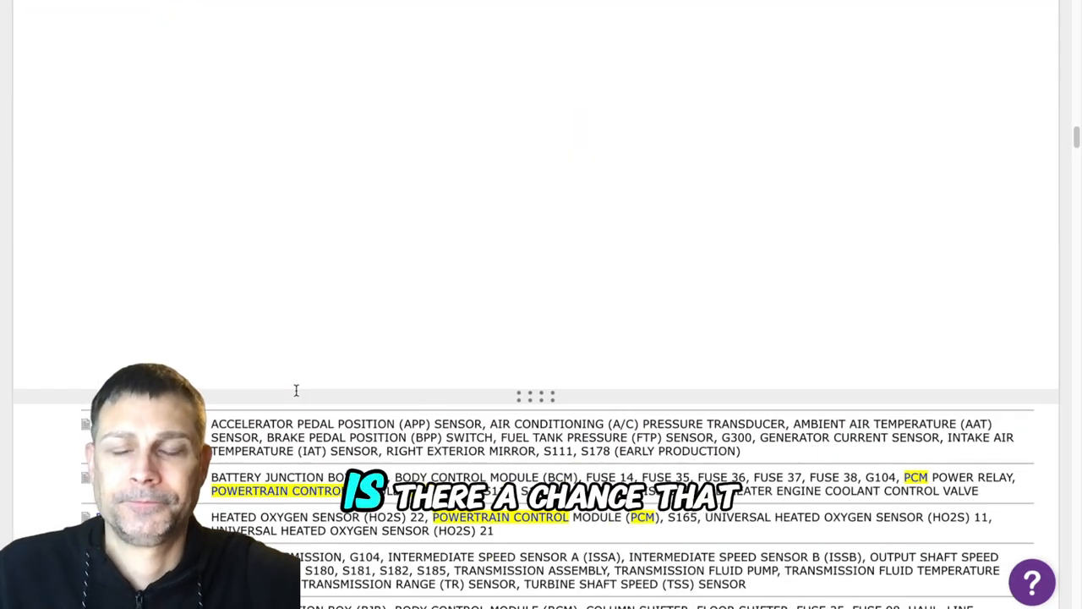
{"action": "scroll", "scroll_direction": "down", "scroll_amount": 3}
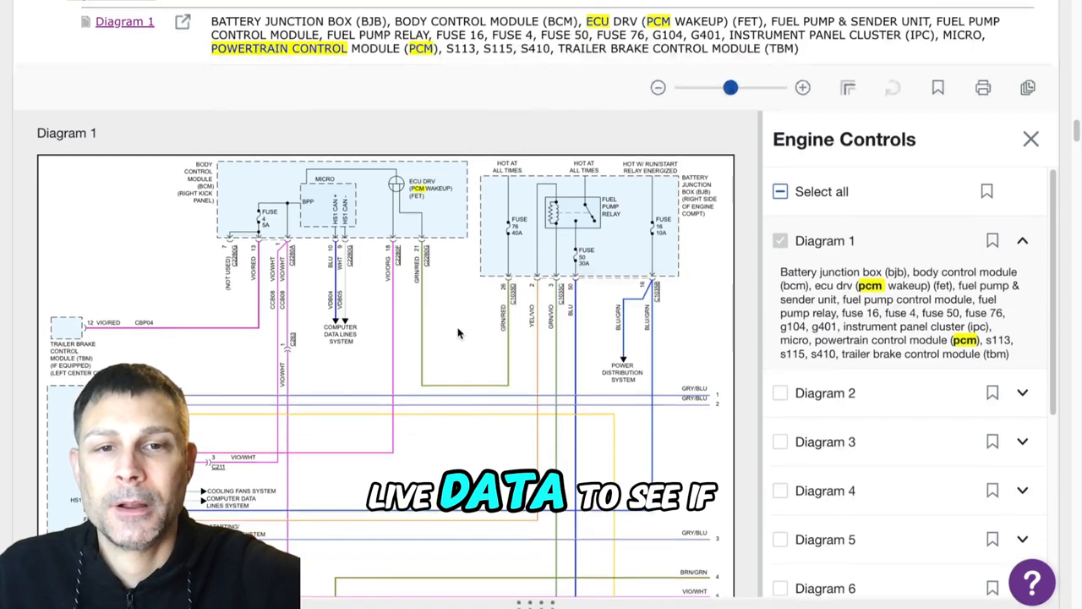
{"action": "scroll", "scroll_direction": "down", "scroll_amount": 3}
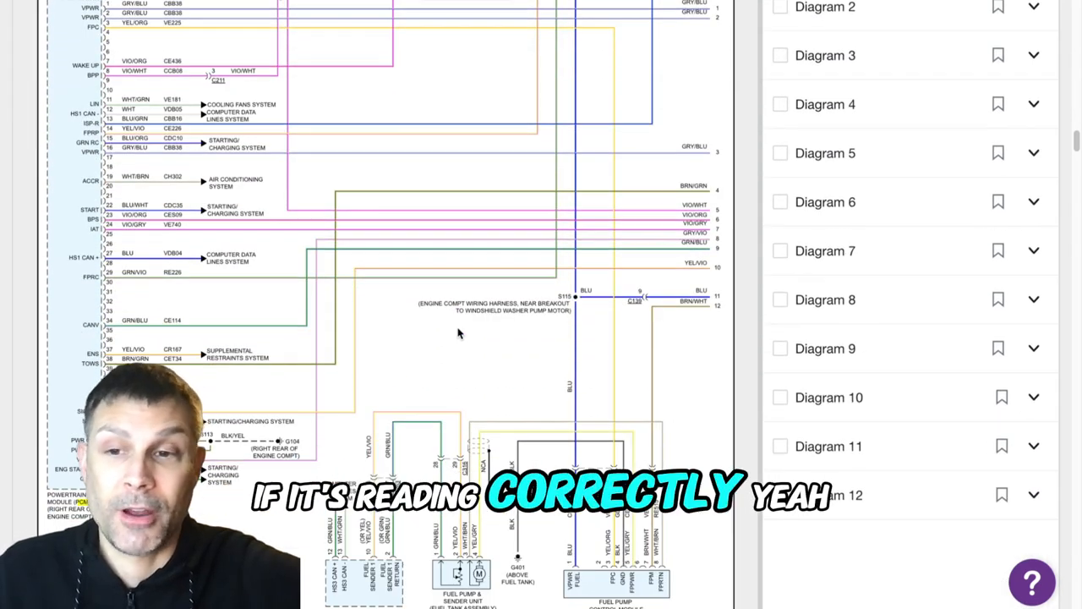